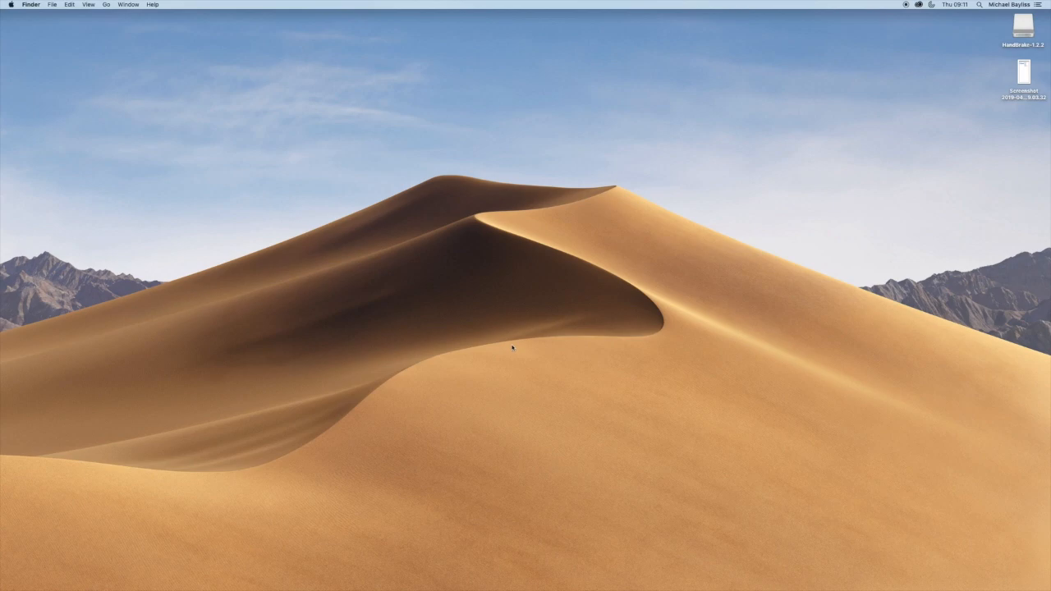
pyautogui.moveTo(507, 350)
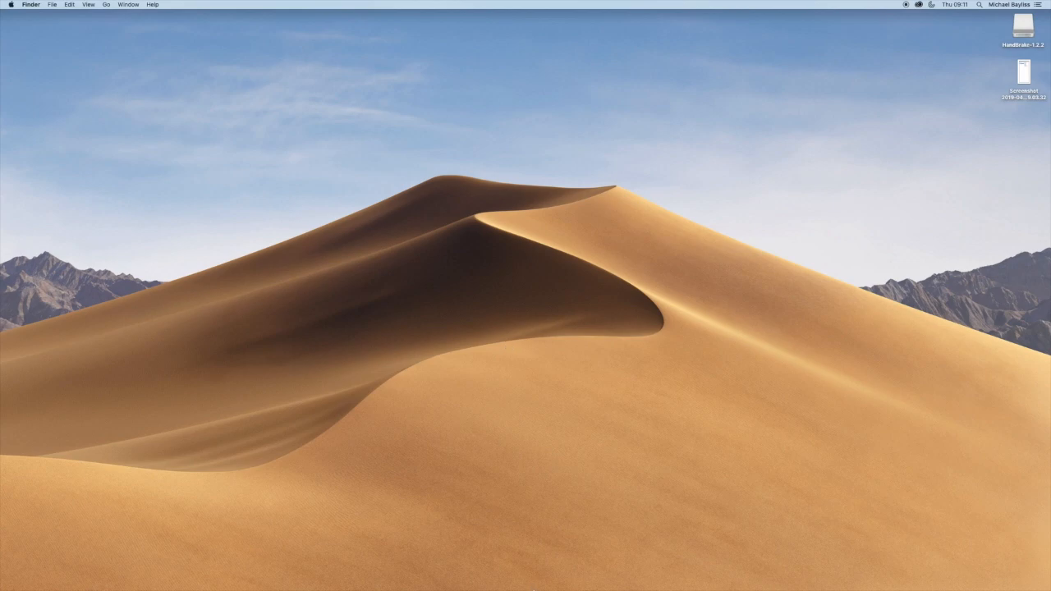
pyautogui.moveTo(547, 574)
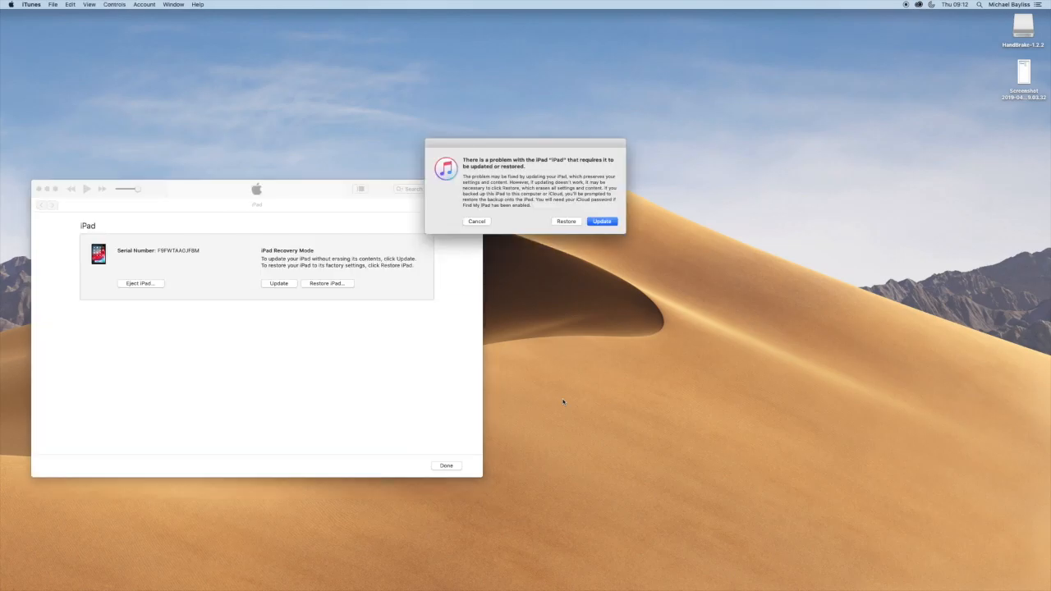
pyautogui.moveTo(544, 380)
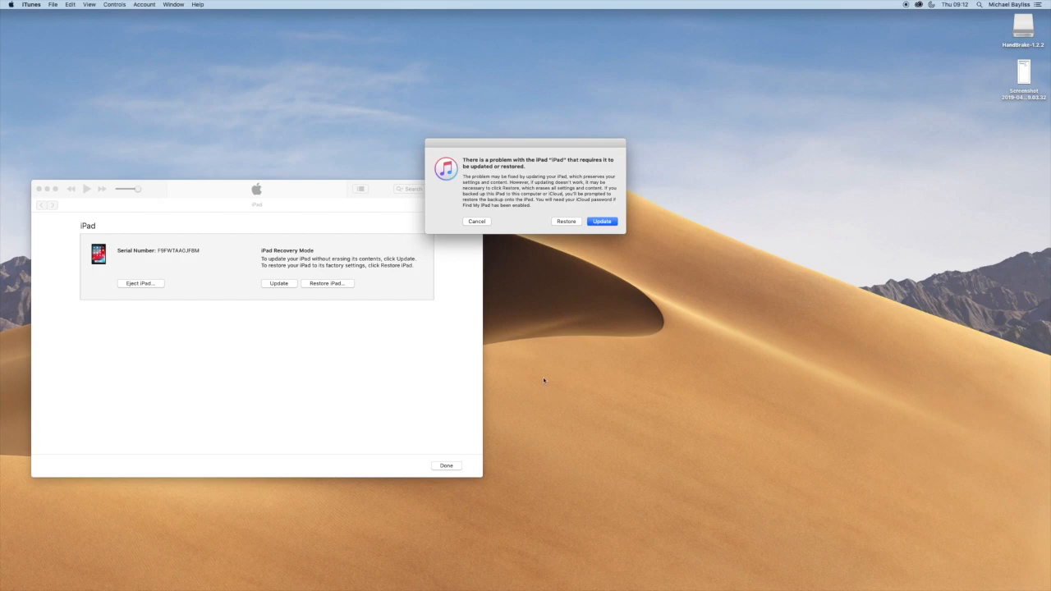
pyautogui.moveTo(595, 236)
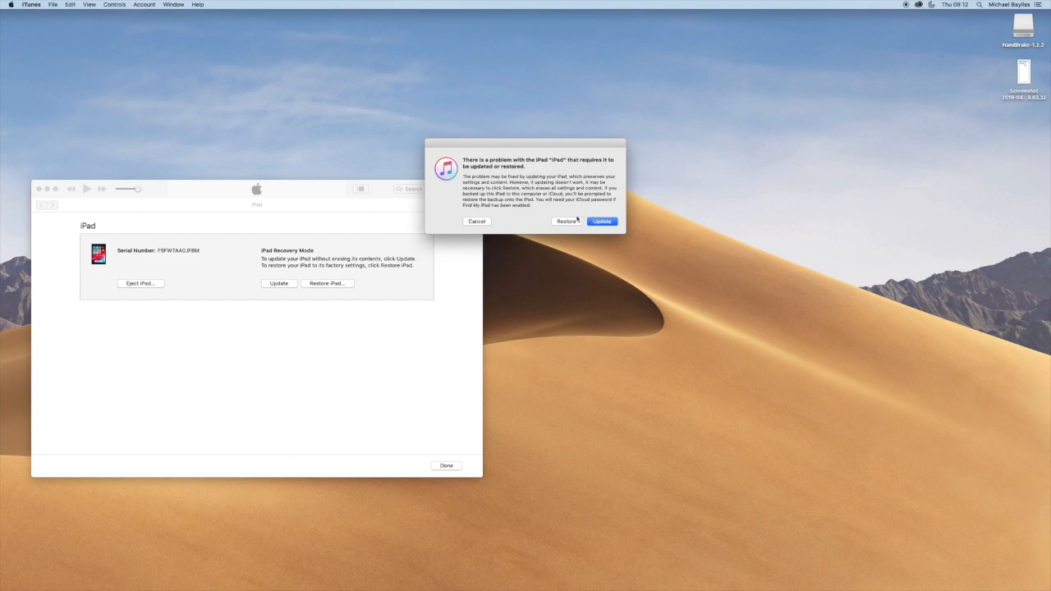
pyautogui.moveTo(578, 223)
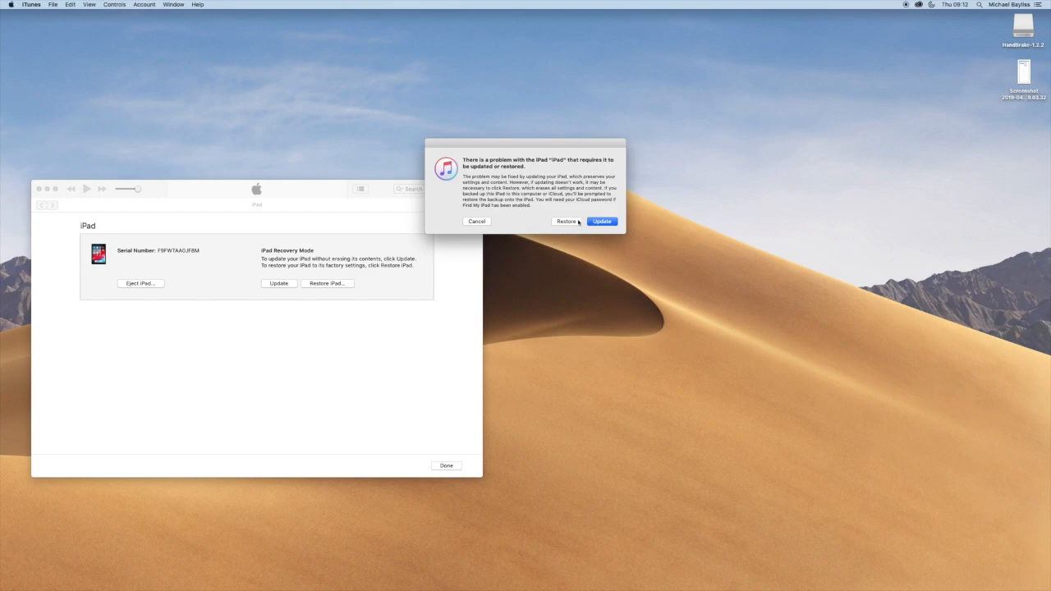
# Choose Restore instead of Update for the recovery-mode iPad, bringing up the erase-to-factory-settings warning
pyautogui.click(566, 221)
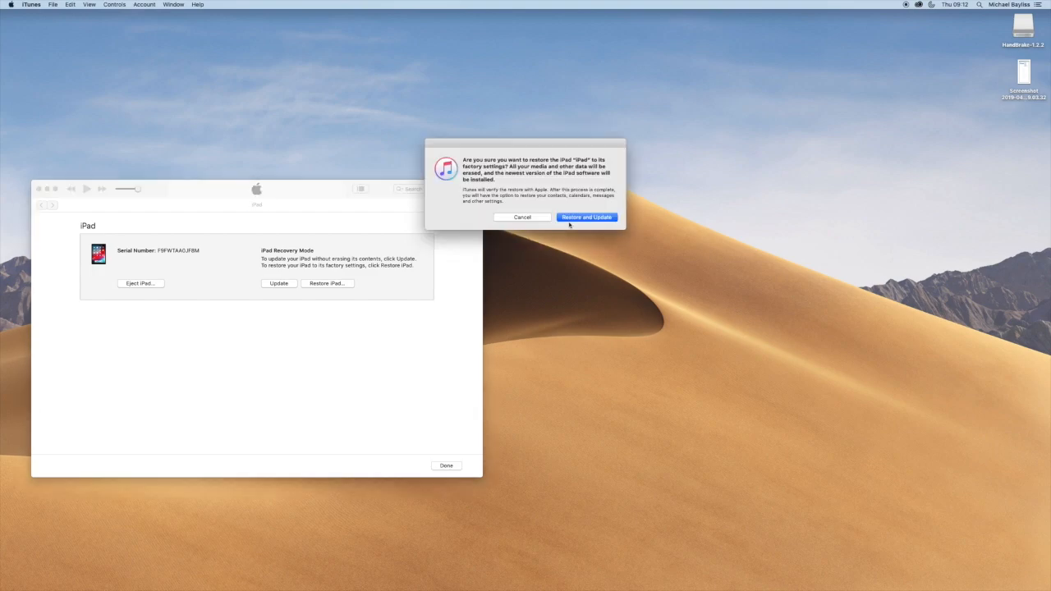
pyautogui.click(587, 217)
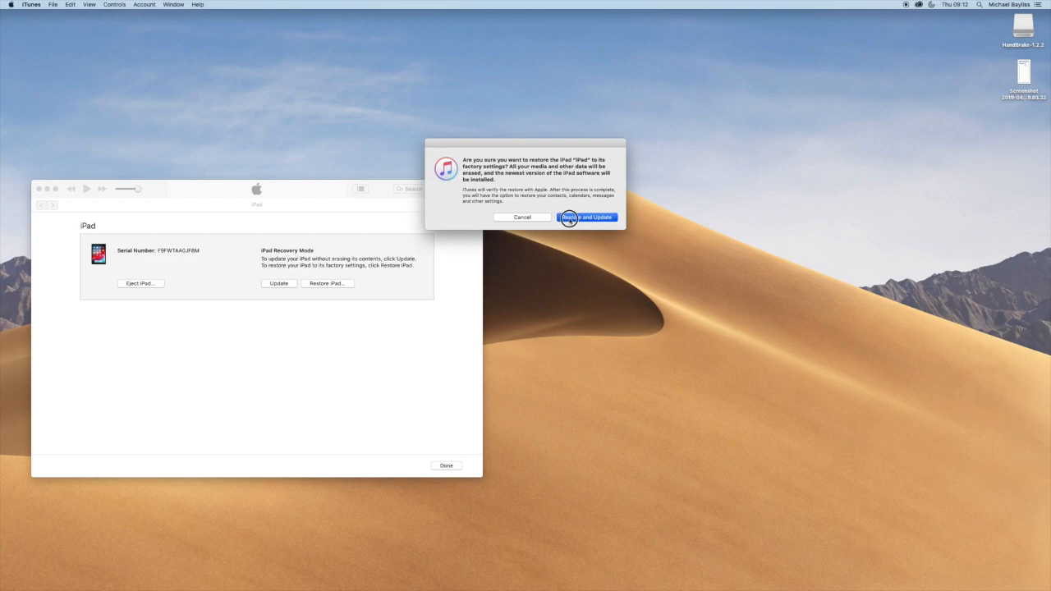
# Confirm Restore and Update, wait for the factory reset to finish, and dismiss the completion alert
pyautogui.click(586, 216)
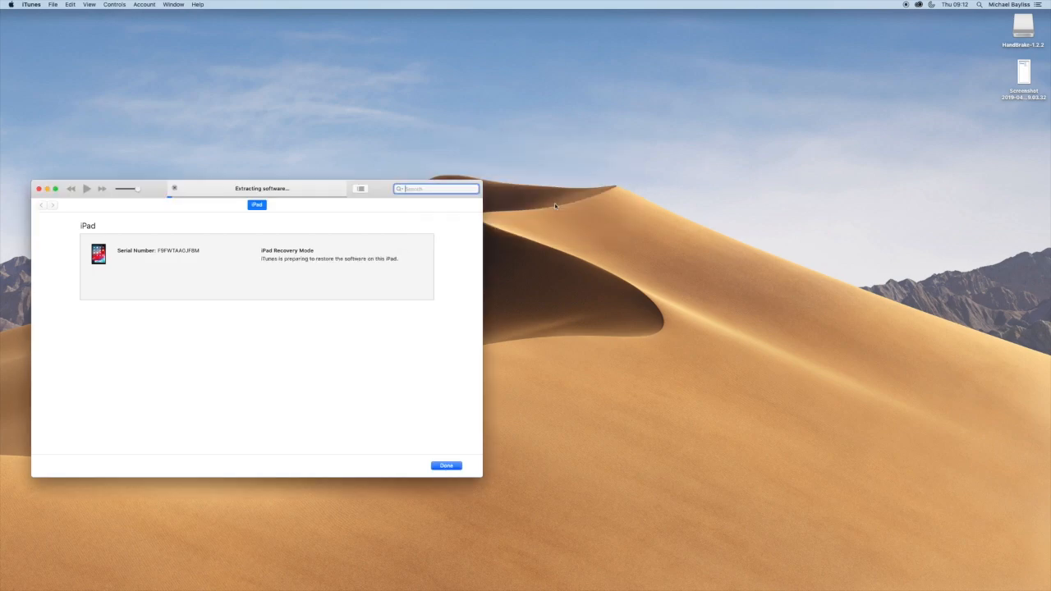
pyautogui.moveTo(263, 189); pyautogui.dragTo(559, 197)
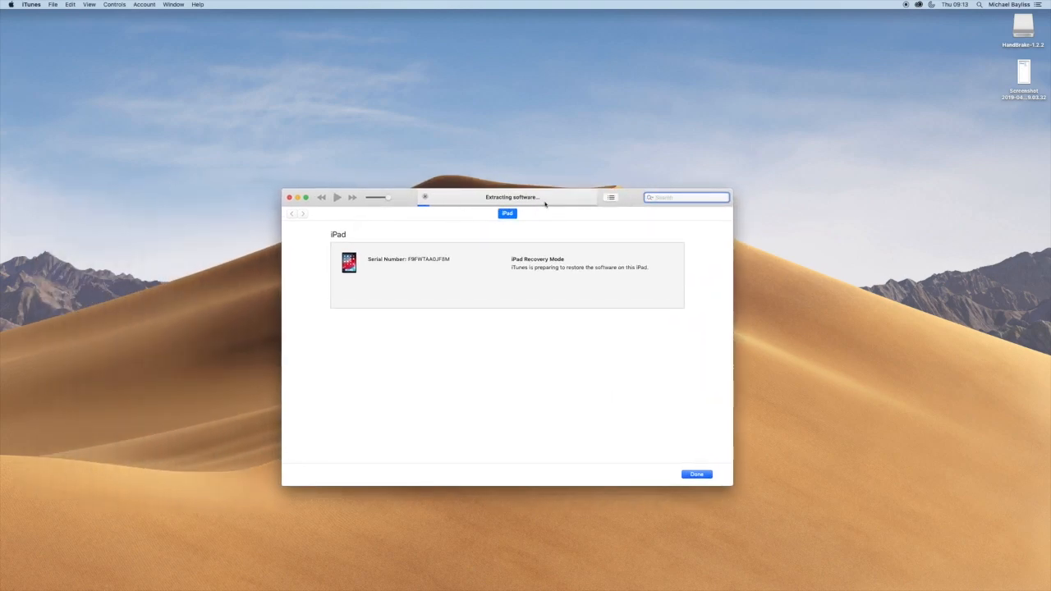
pyautogui.moveTo(569, 202)
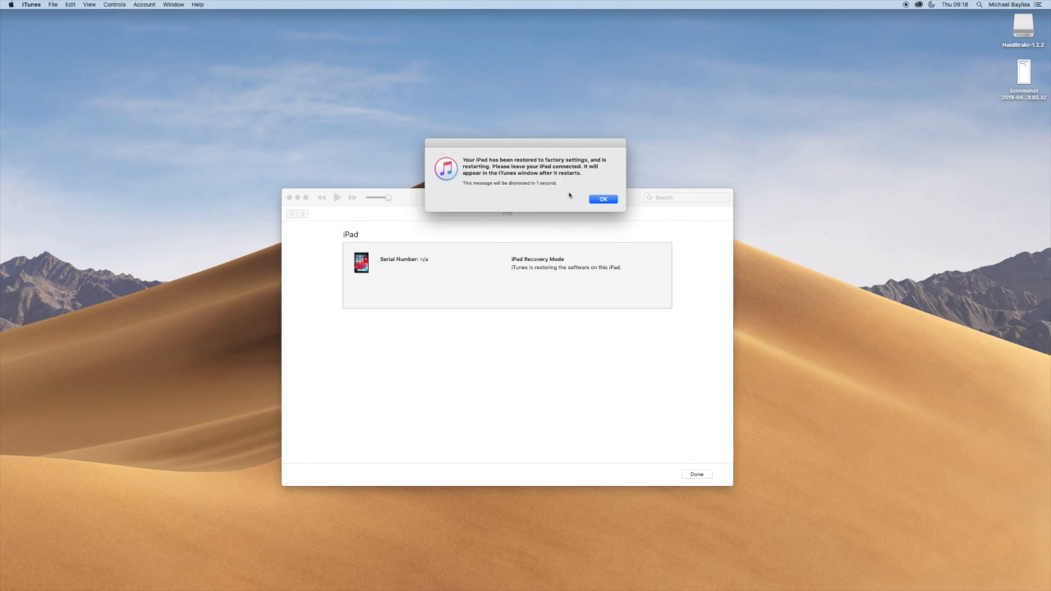
pyautogui.click(602, 199)
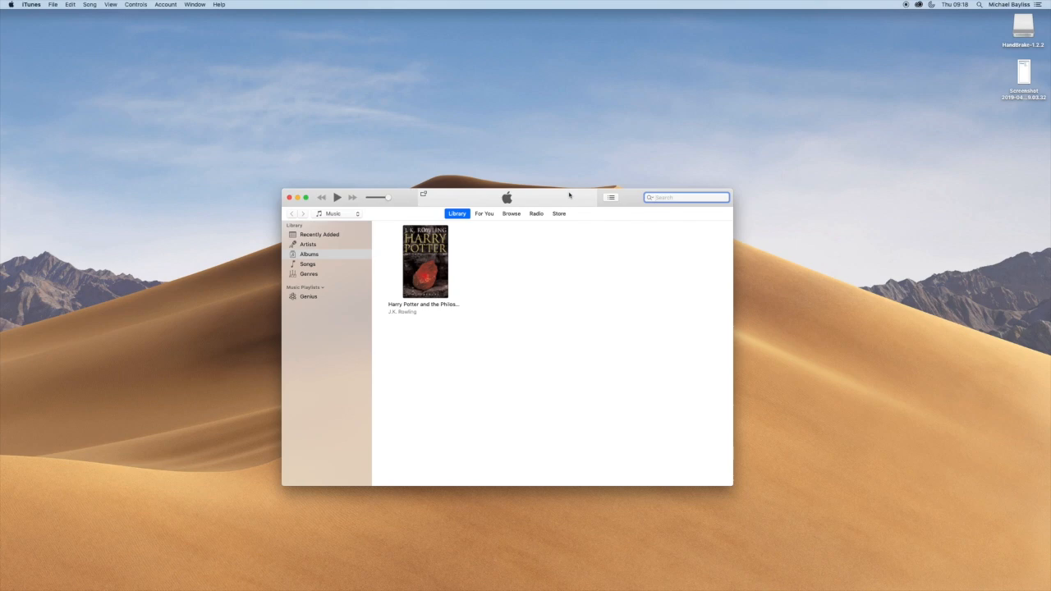